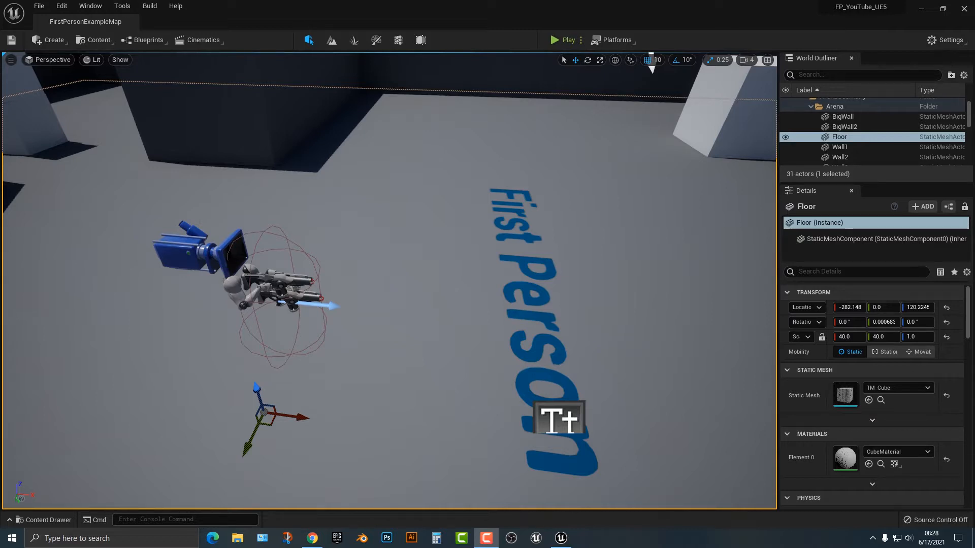
# - Launch Quixel Bridge from the Content menu and maximize its window to full screen
pyautogui.click(98, 39)
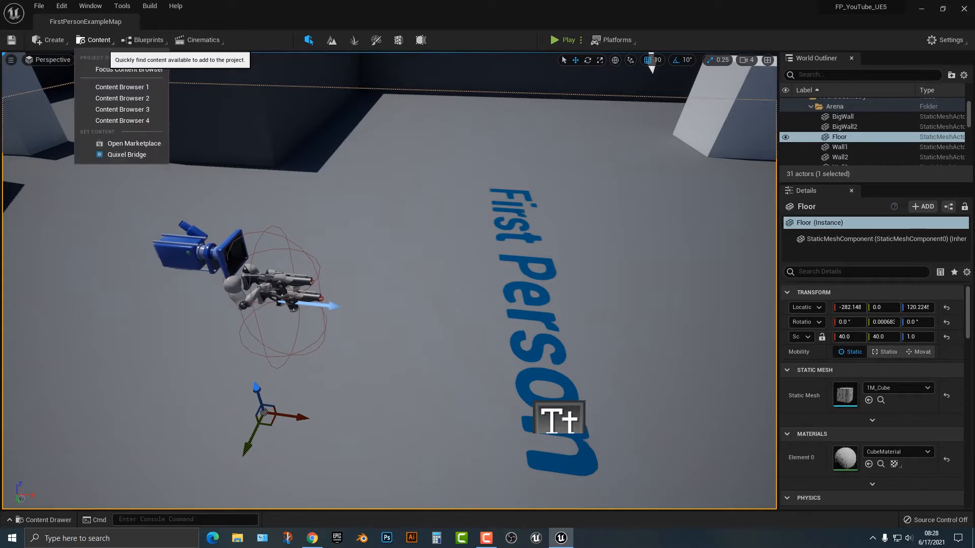
pyautogui.moveTo(126, 155)
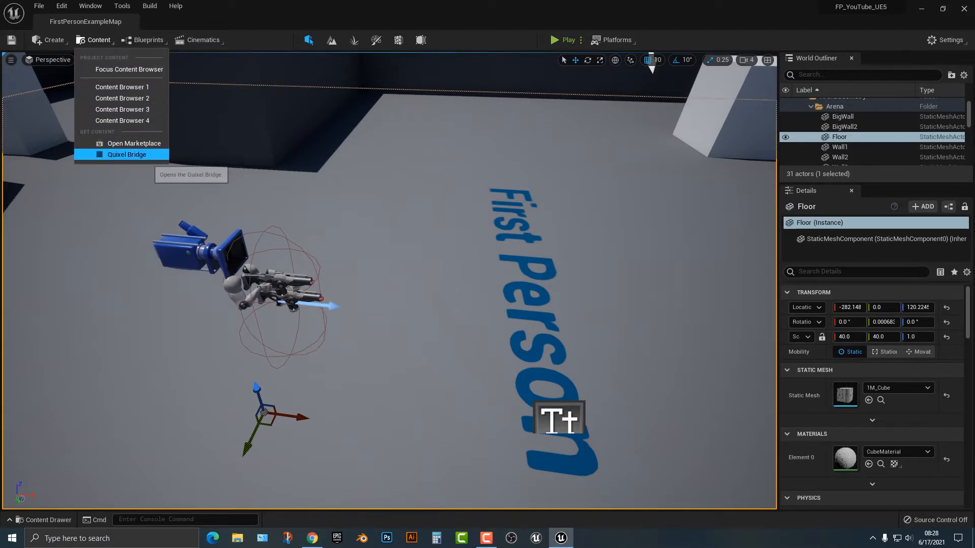
pyautogui.click(127, 154)
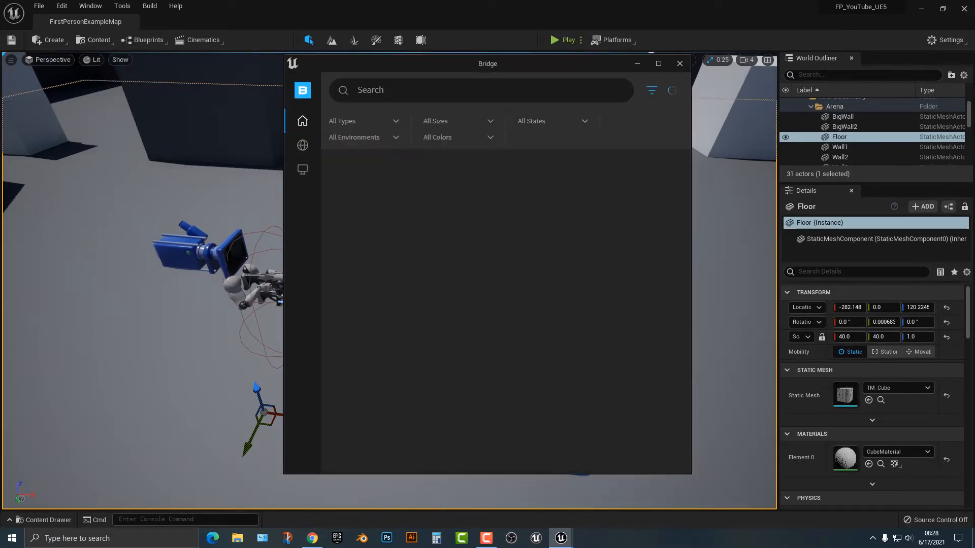
pyautogui.click(302, 121)
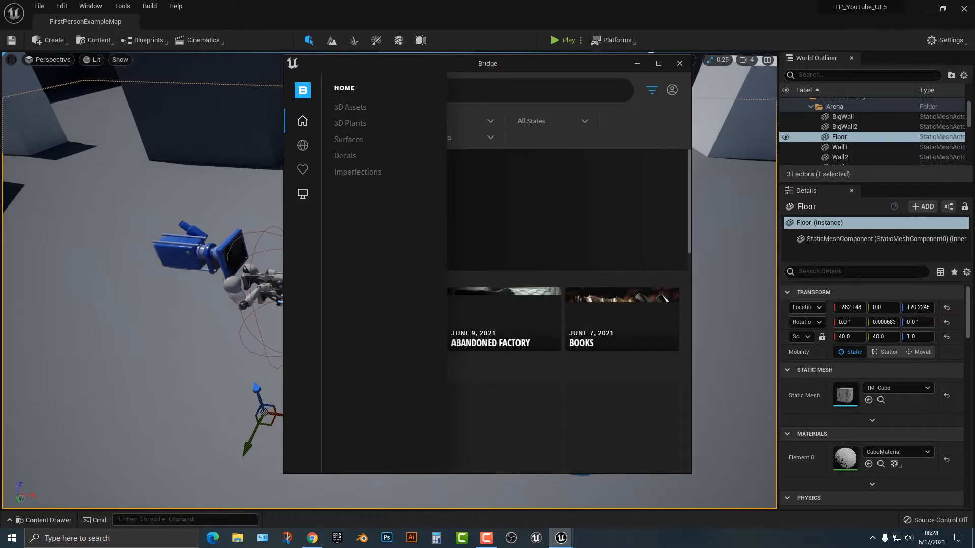
pyautogui.click(658, 64)
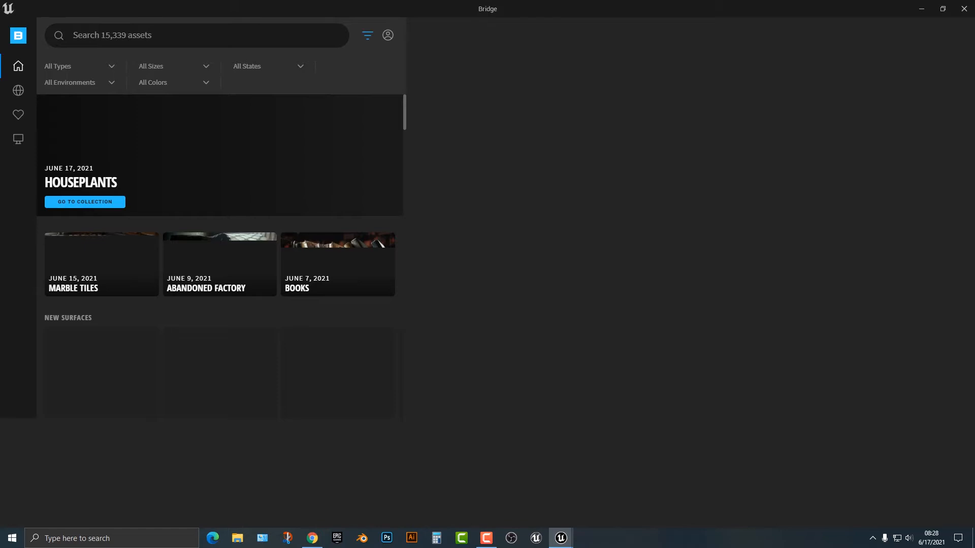
# - Expand the Bridge sidebar, browse the home page and 3D Assets, then reach Collections
pyautogui.click(19, 66)
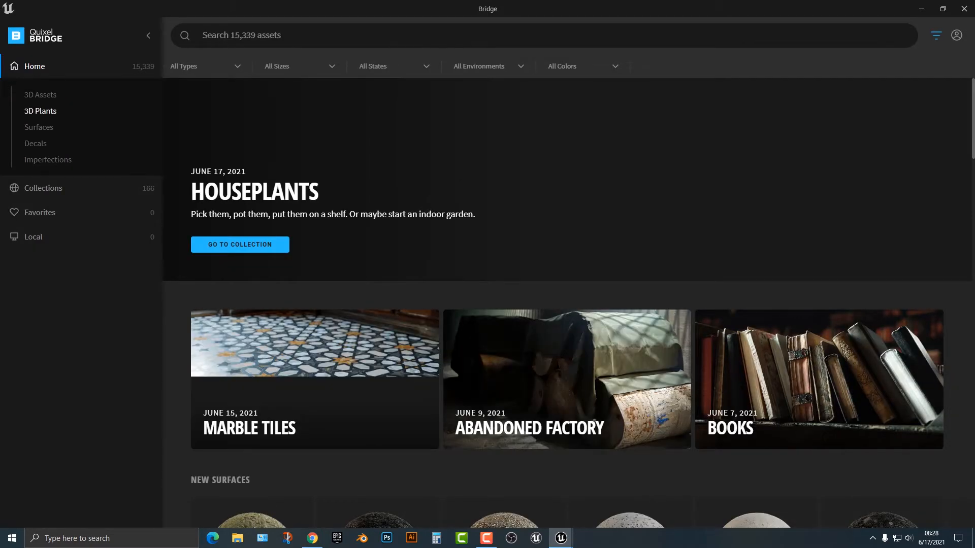
pyautogui.scroll(-3)
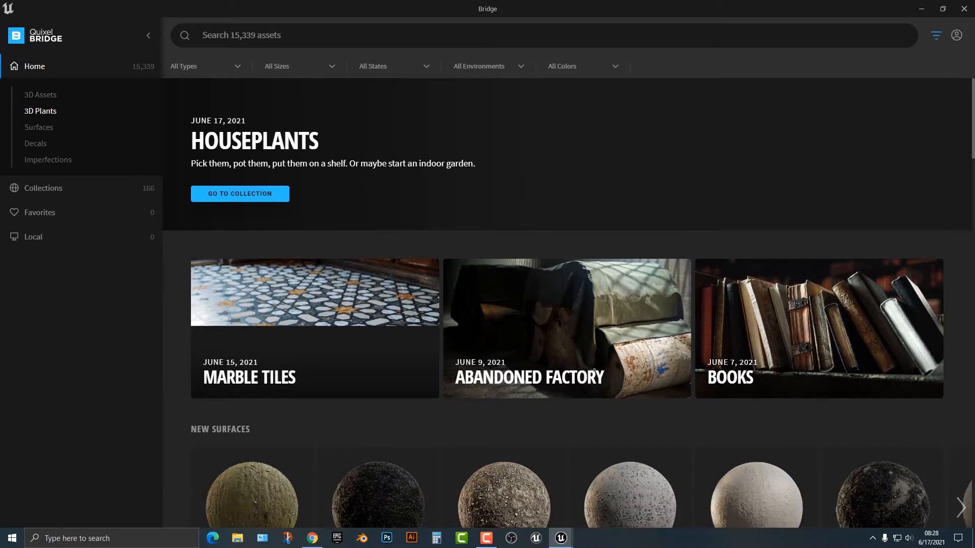
pyautogui.scroll(-3)
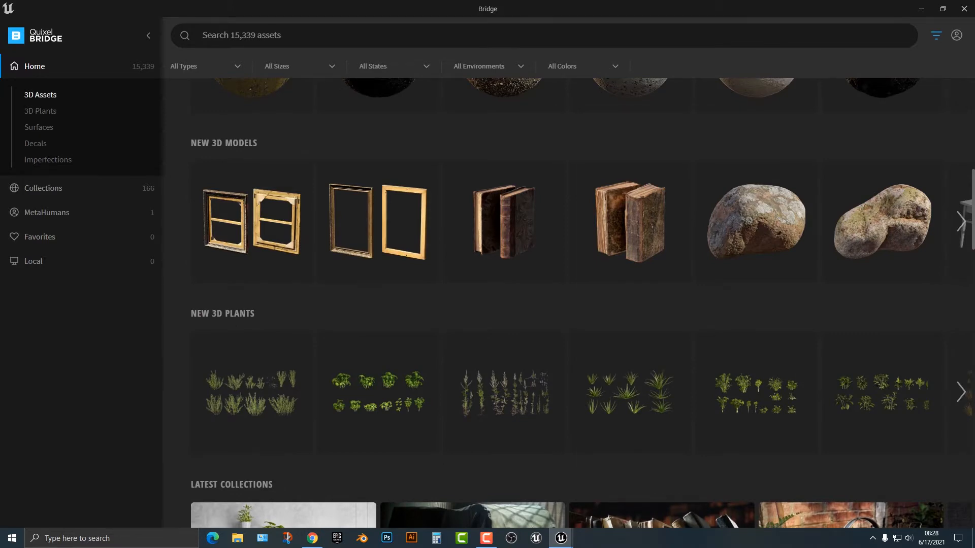
pyautogui.click(40, 94)
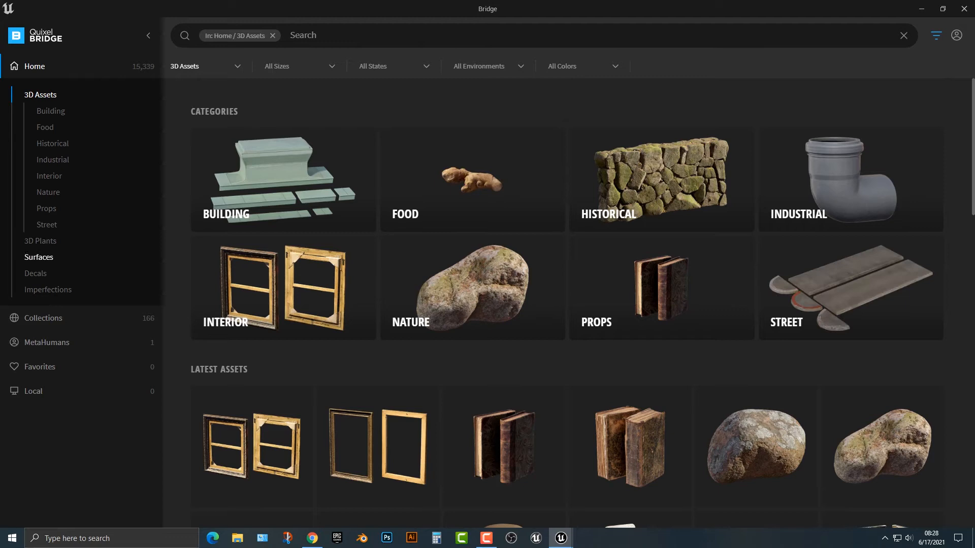
pyautogui.click(48, 289)
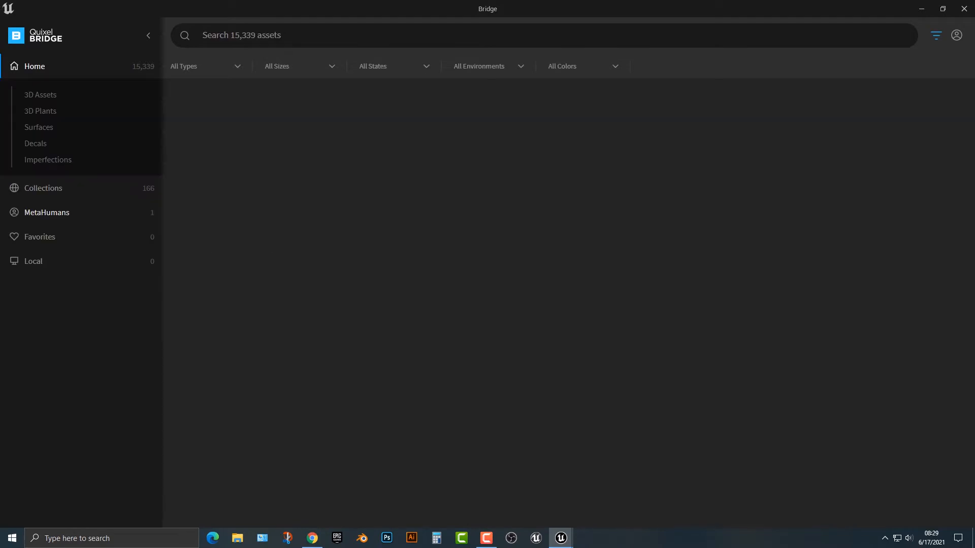
pyautogui.click(40, 95)
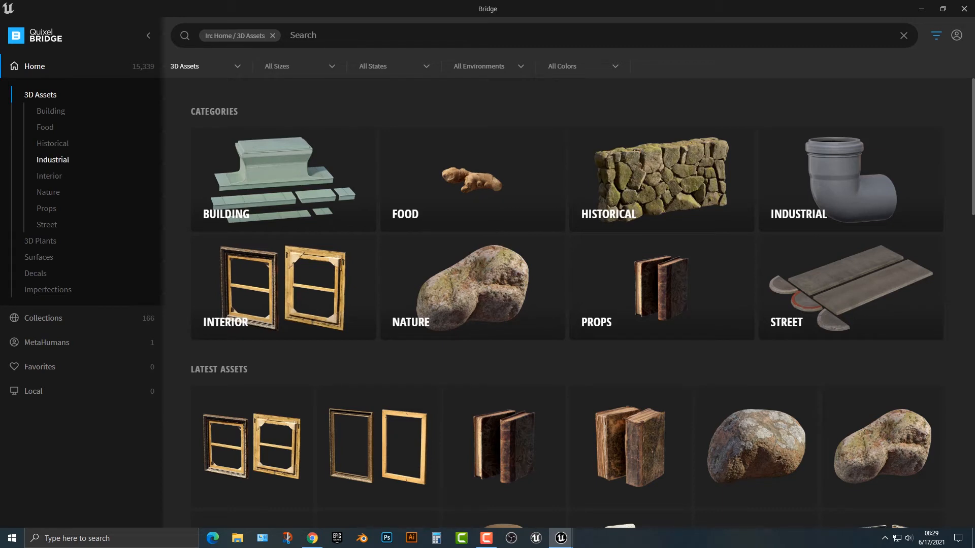
pyautogui.click(52, 159)
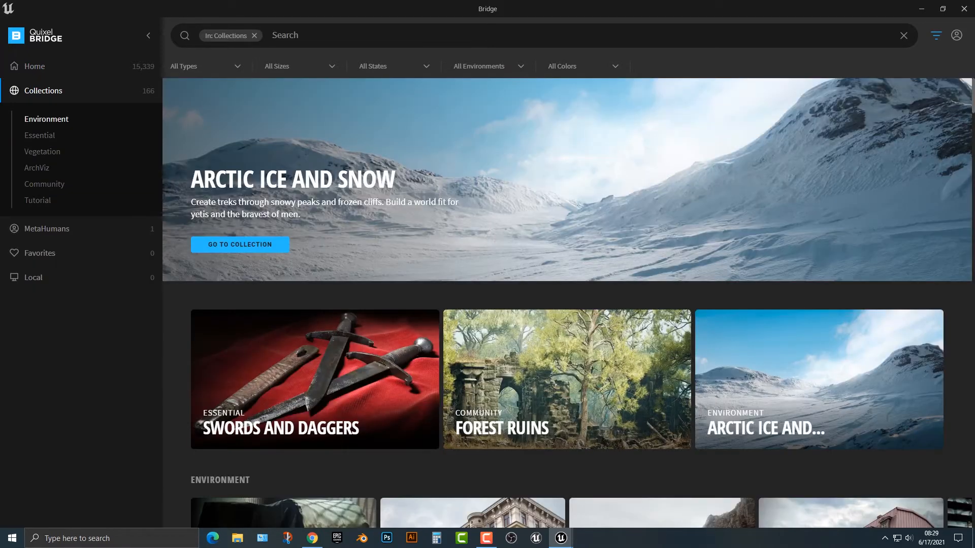
# - Browse Environment and Historic collections, then view Industrial's Abandoned Factory and Mine
pyautogui.click(46, 119)
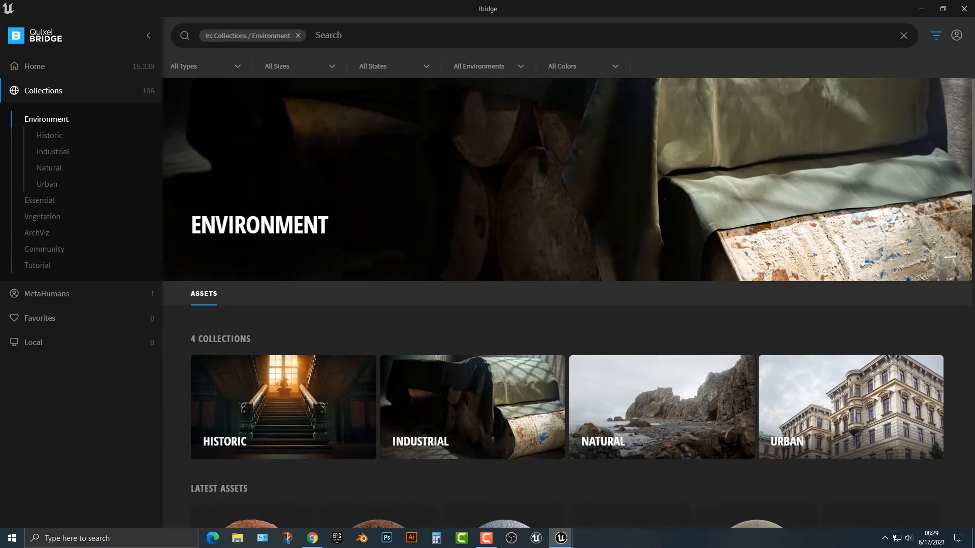
pyautogui.click(50, 135)
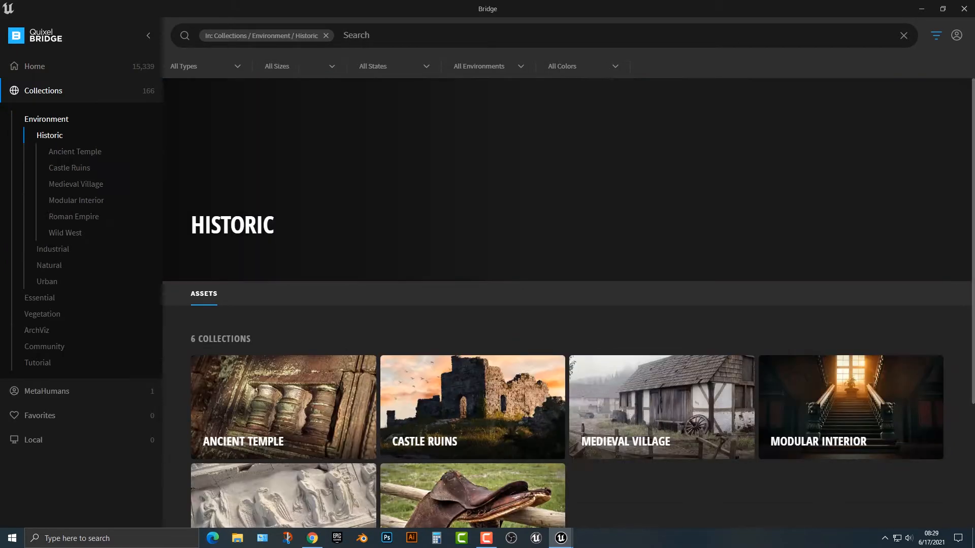
pyautogui.click(65, 232)
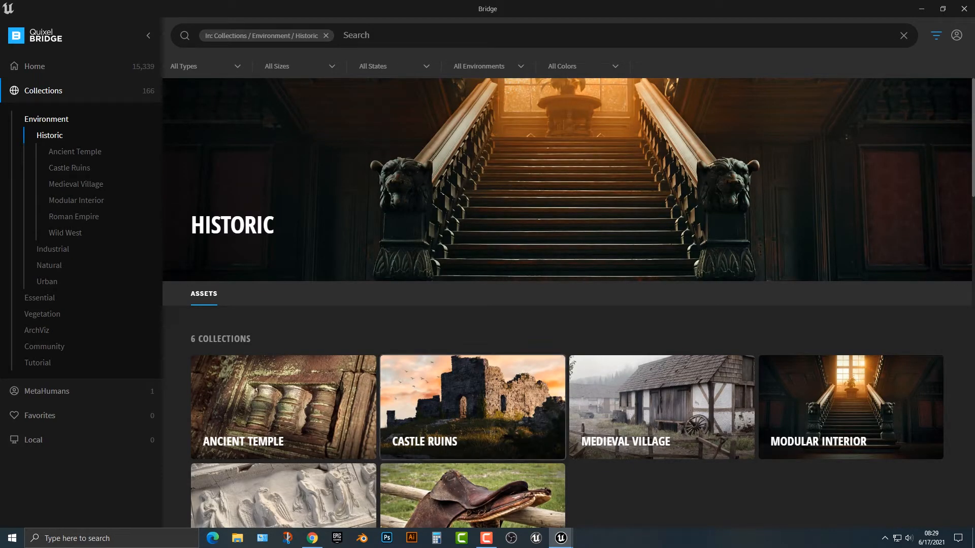
pyautogui.scroll(-3)
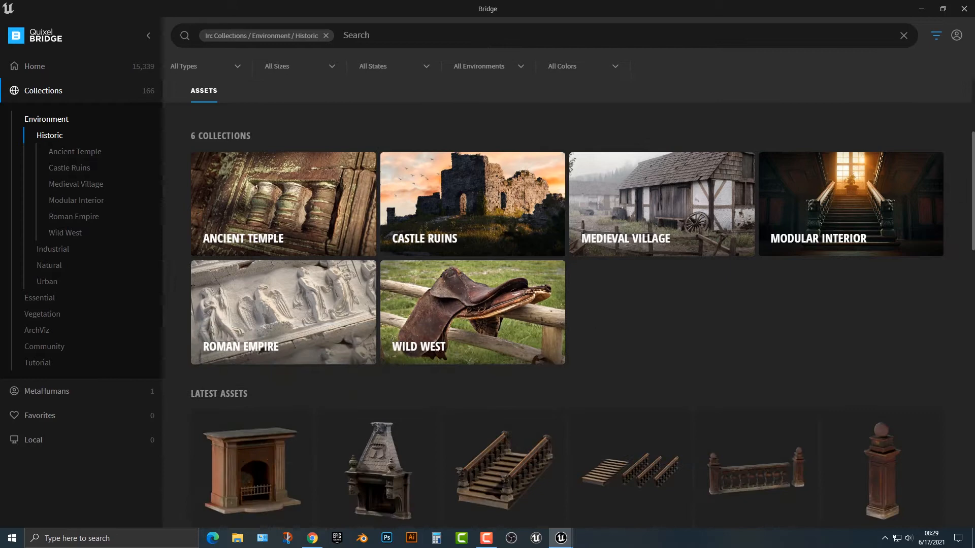
pyautogui.scroll(-3)
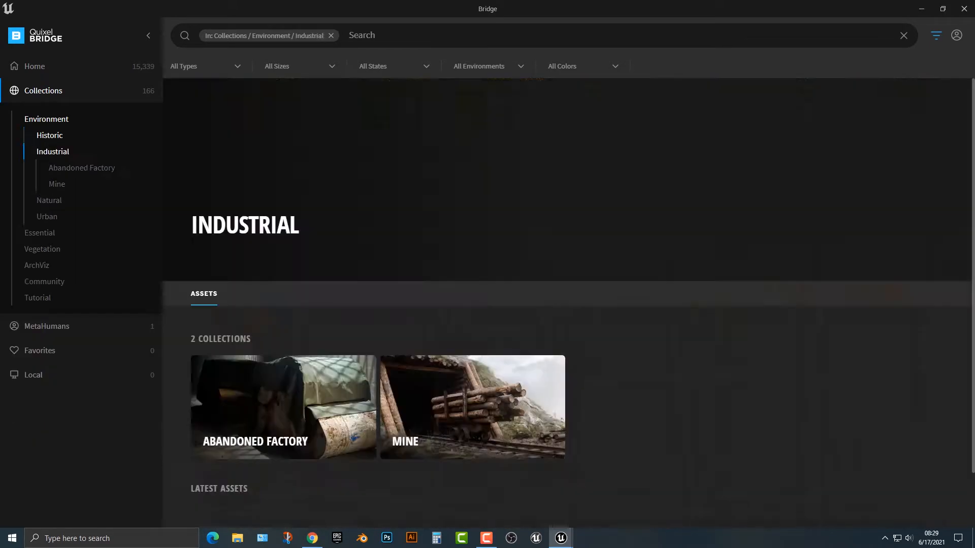
# - Open Abandoned Factory and inspect Tarp, Rubber Cable Jacket and the red Rusted Metal Barrel
pyautogui.click(283, 407)
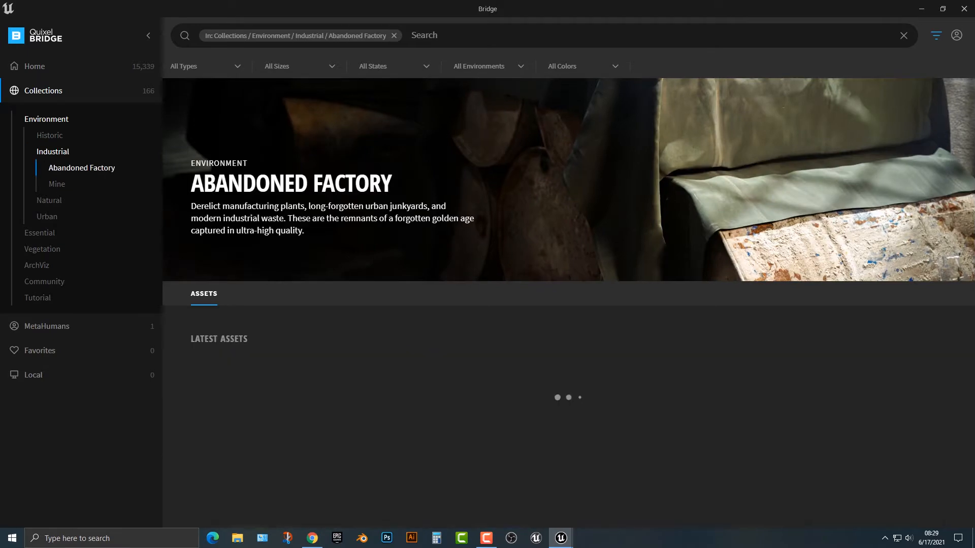
pyautogui.scroll(-3)
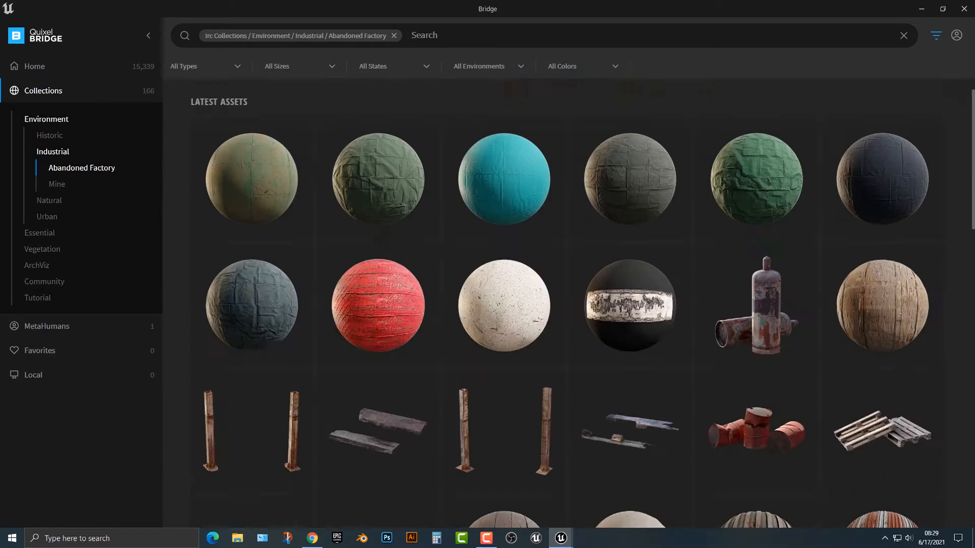
pyautogui.scroll(-3)
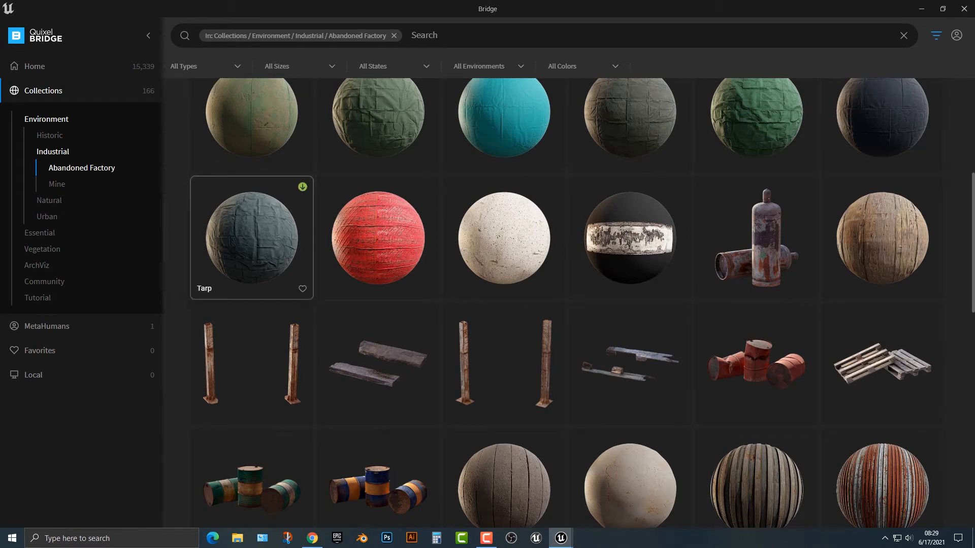
pyautogui.click(250, 238)
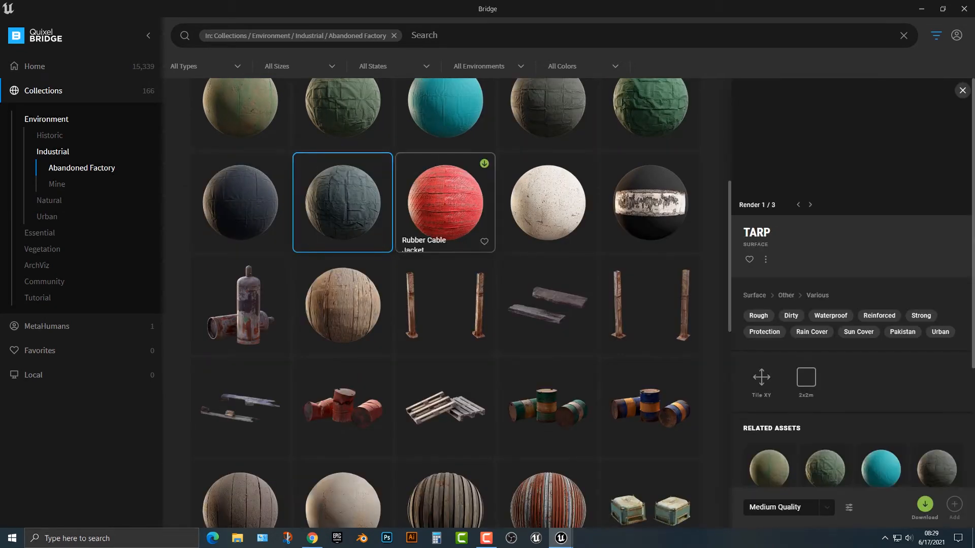
pyautogui.click(444, 202)
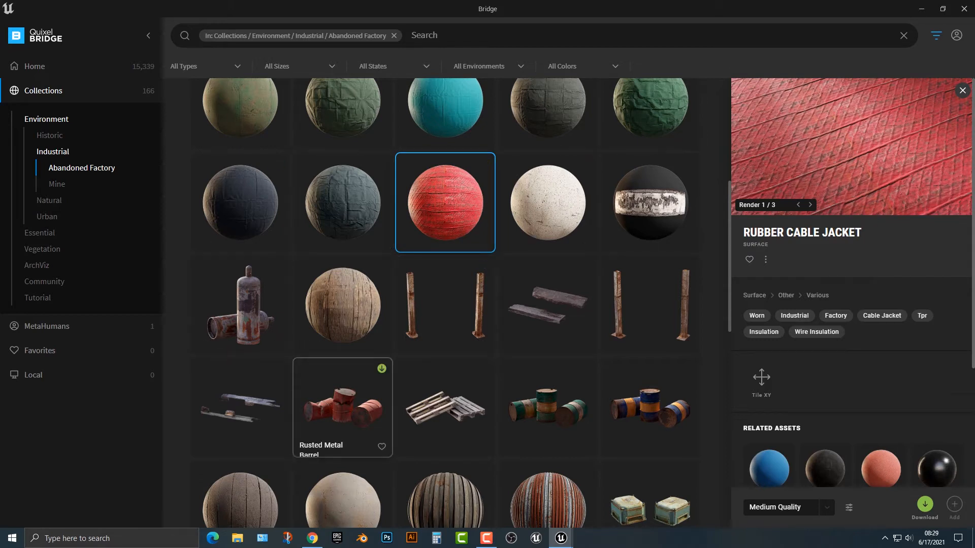
pyautogui.click(649, 407)
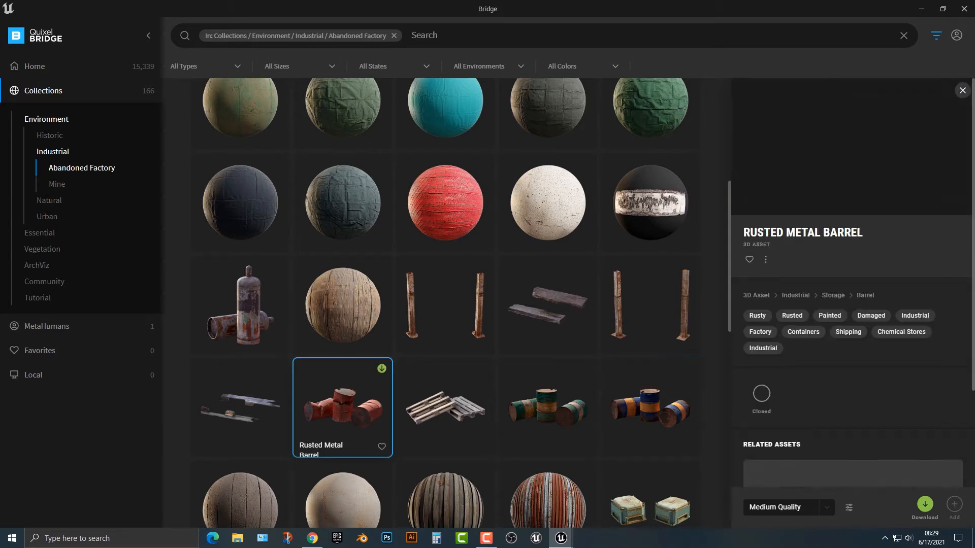
# - Select the three Rusted Metal Barrel variants, Concrete Floor and Cinder Blocks Wall together
pyautogui.click(547, 407)
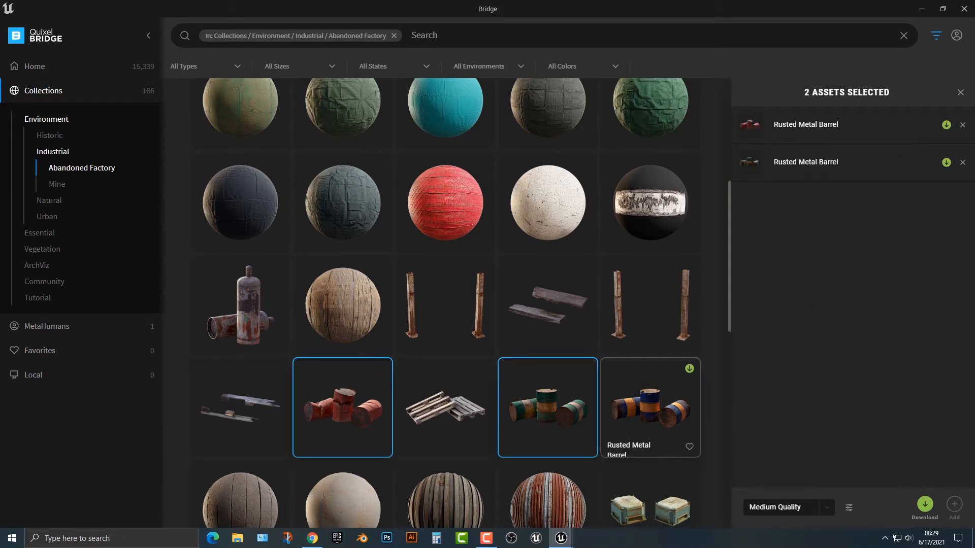
pyautogui.click(546, 407)
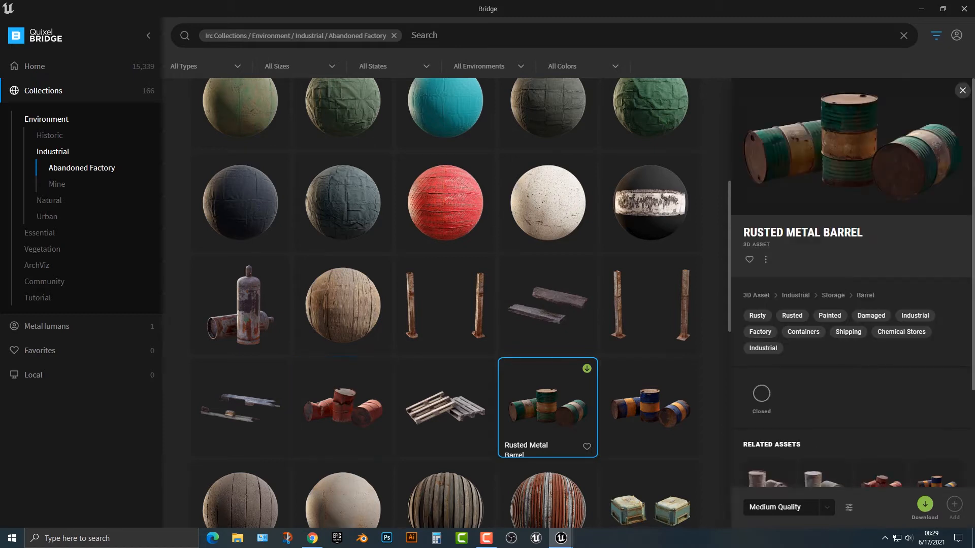
pyautogui.click(648, 407)
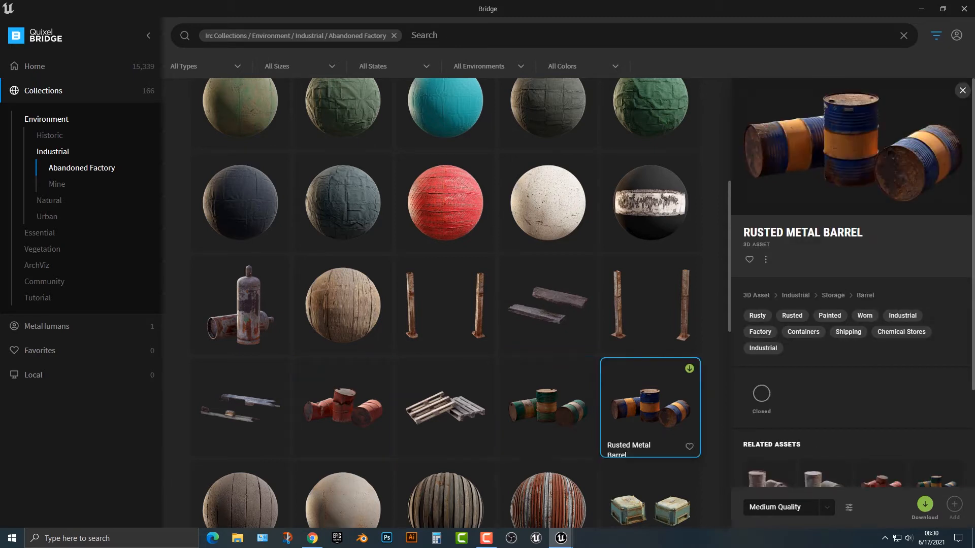
pyautogui.scroll(-3)
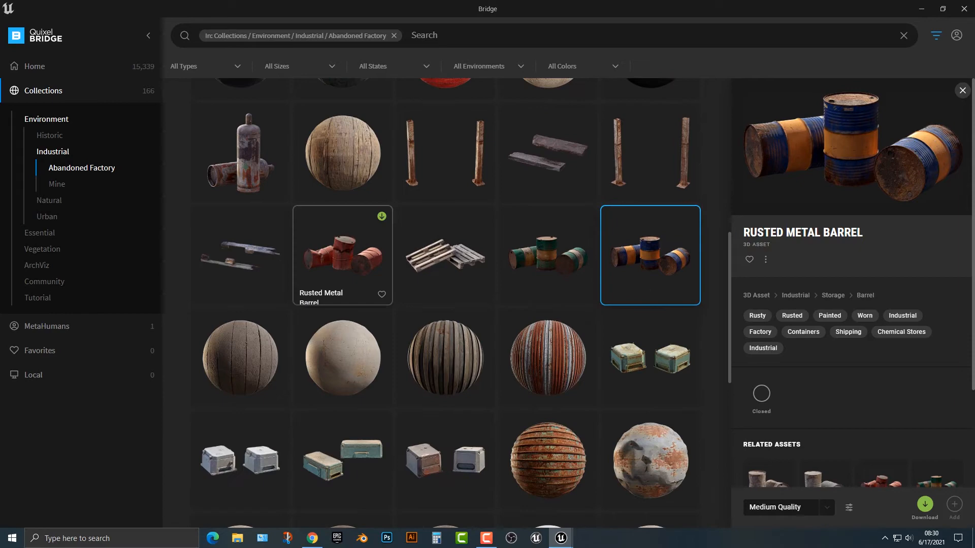
pyautogui.click(239, 357)
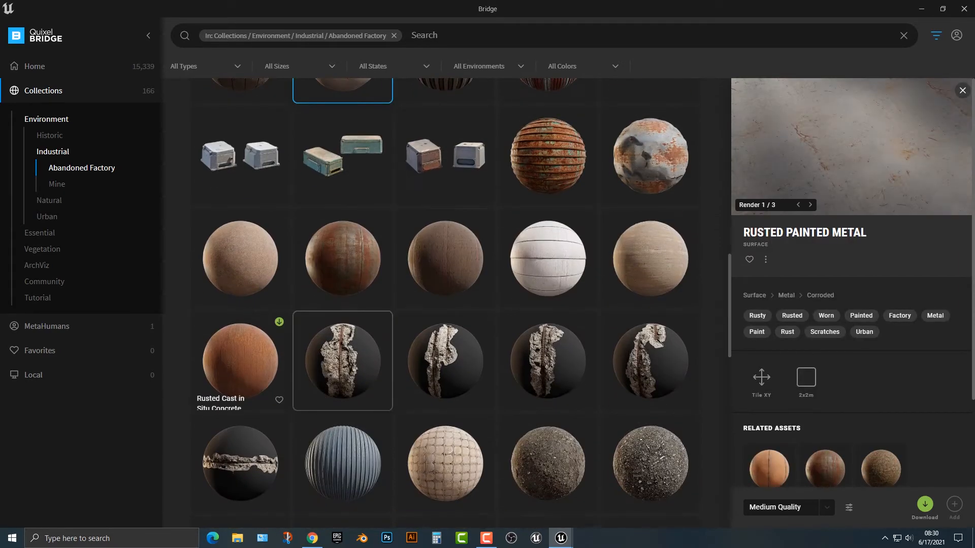
pyautogui.click(239, 258)
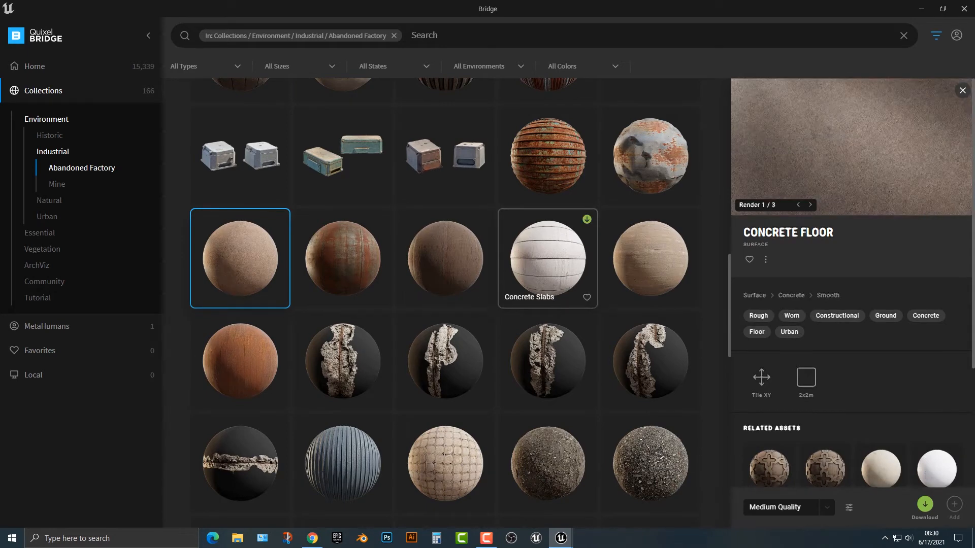
pyautogui.click(546, 257)
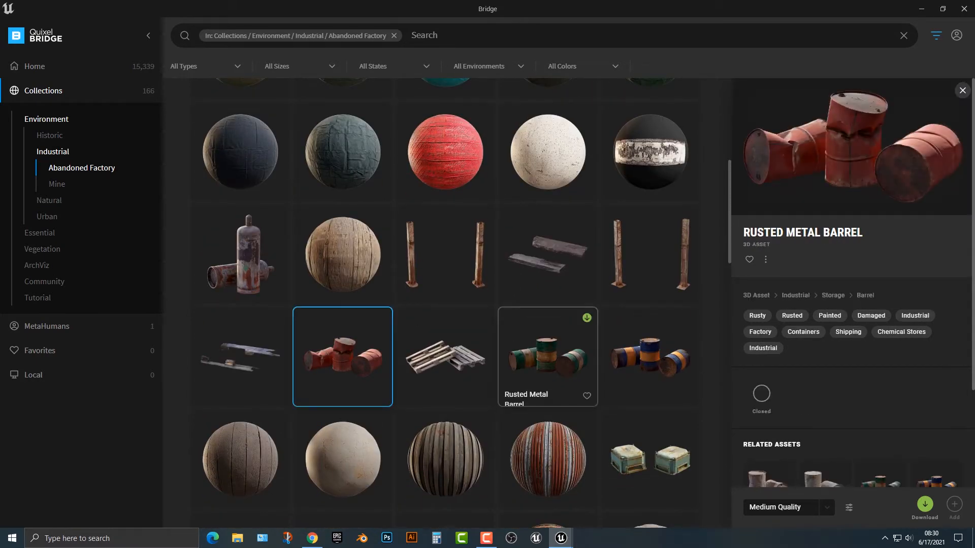
pyautogui.click(547, 357)
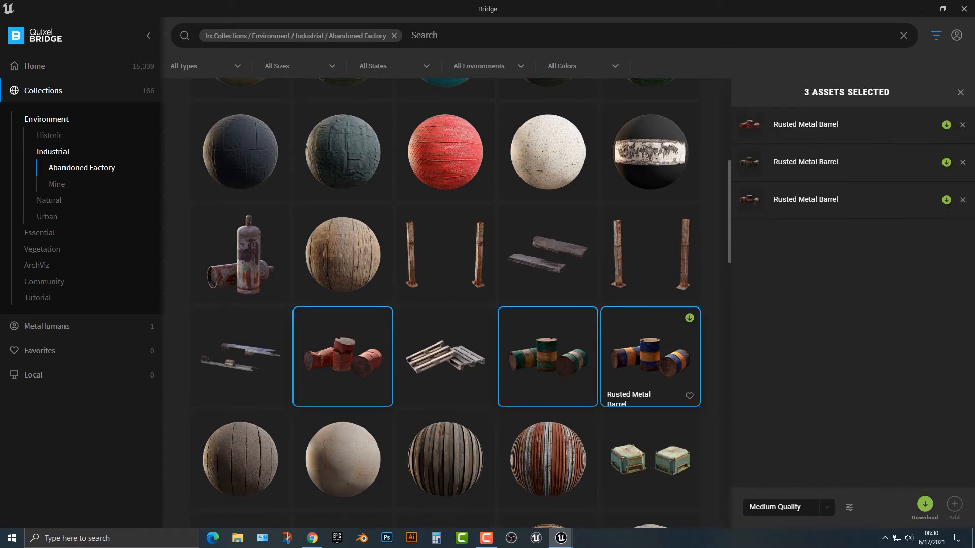
# - Review the available download quality levels and bring up the Megascans export settings
pyautogui.scroll(-3)
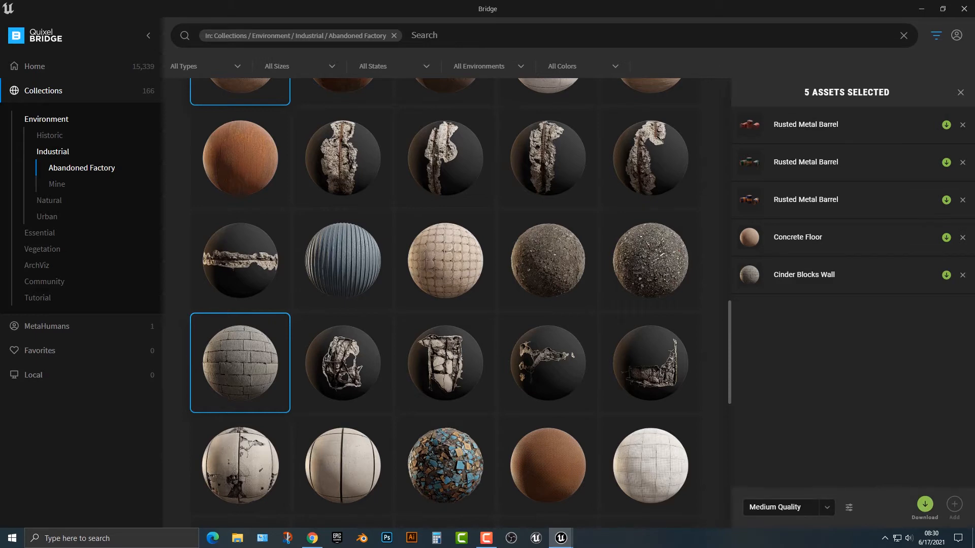
pyautogui.click(786, 507)
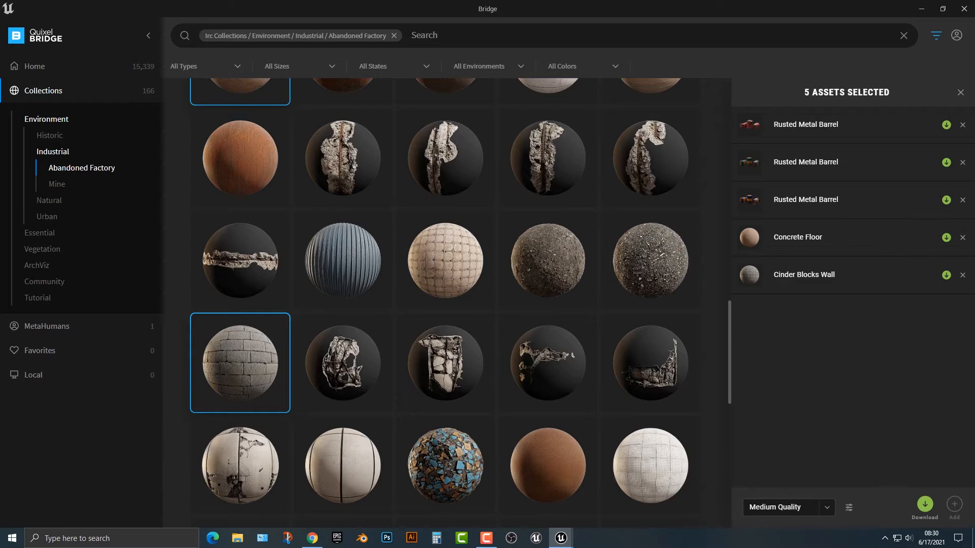
pyautogui.click(787, 507)
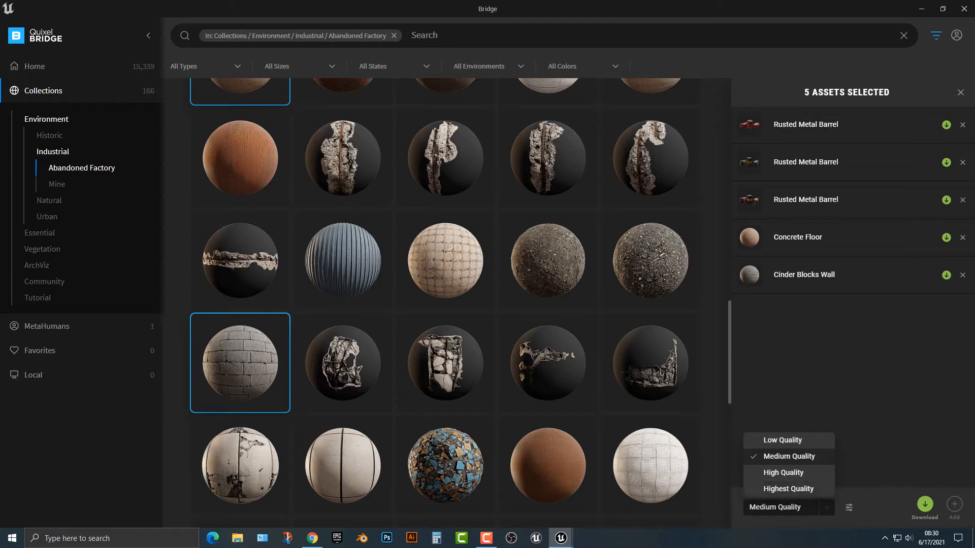
pyautogui.click(848, 508)
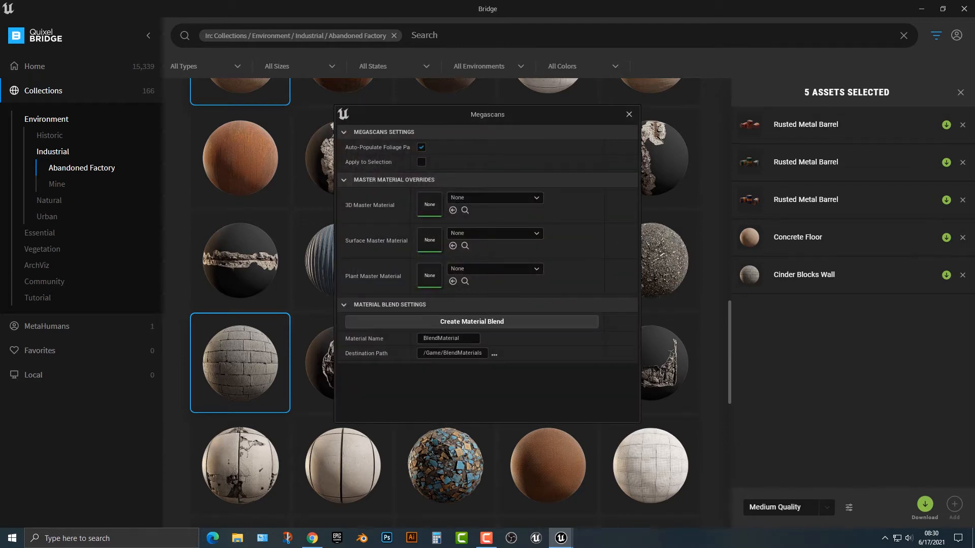
# - Close the Megascans settings and begin downloading the five selected Abandoned Factory assets
pyautogui.click(628, 114)
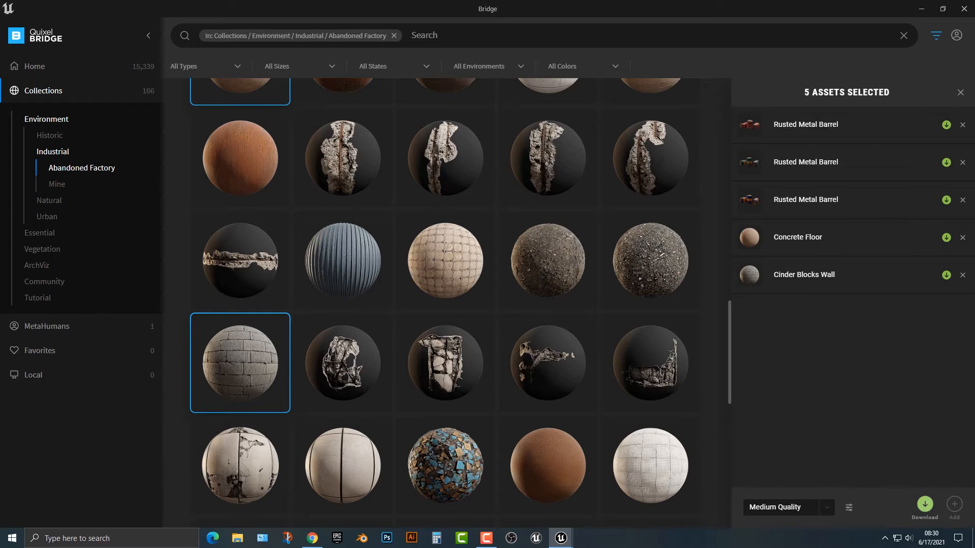
pyautogui.click(924, 506)
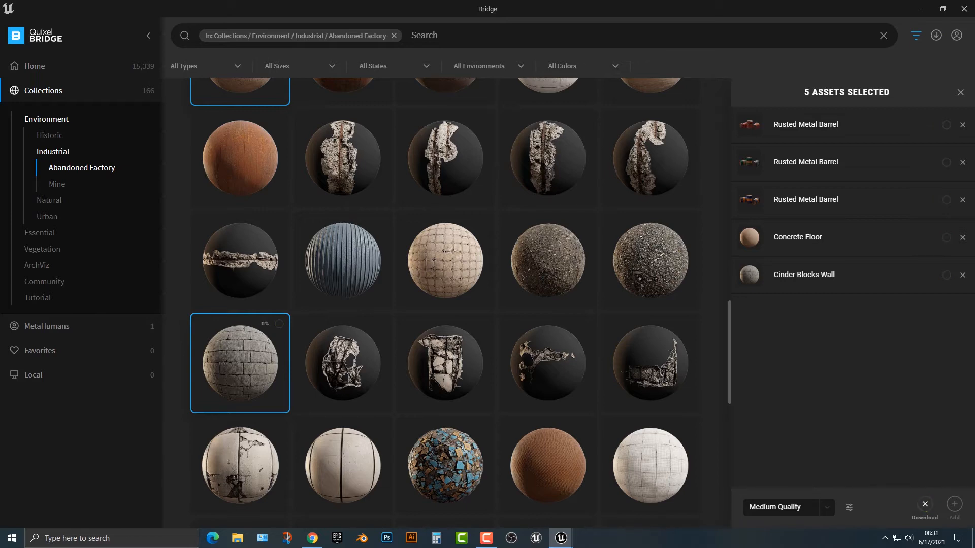
pyautogui.moveTo(649, 157)
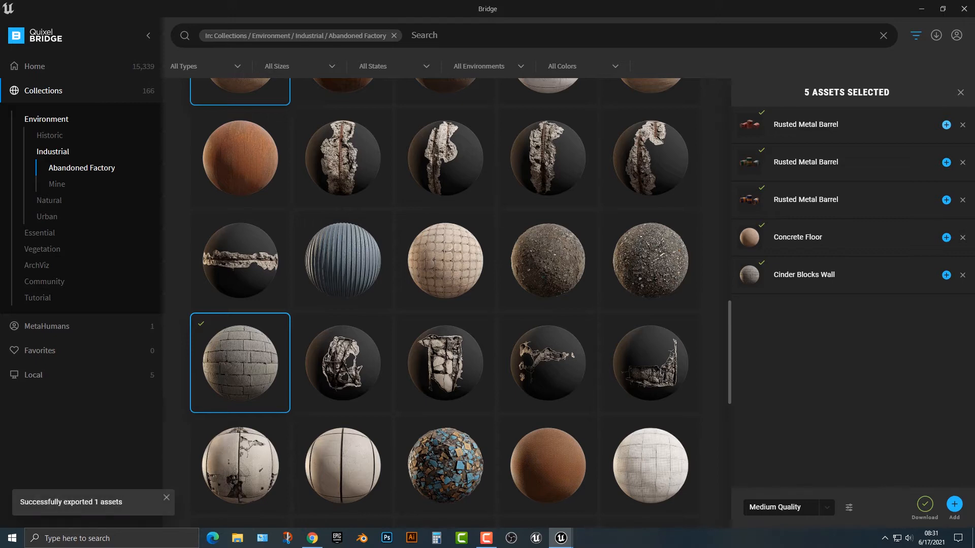
# - Add the five downloaded Abandoned Factory assets into the Unreal project
pyautogui.click(923, 505)
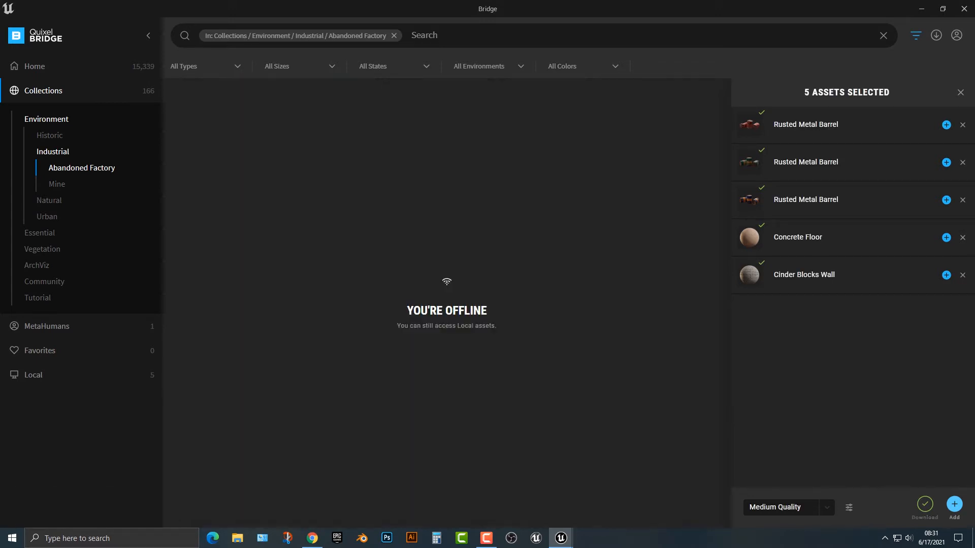
pyautogui.moveTo(560, 538)
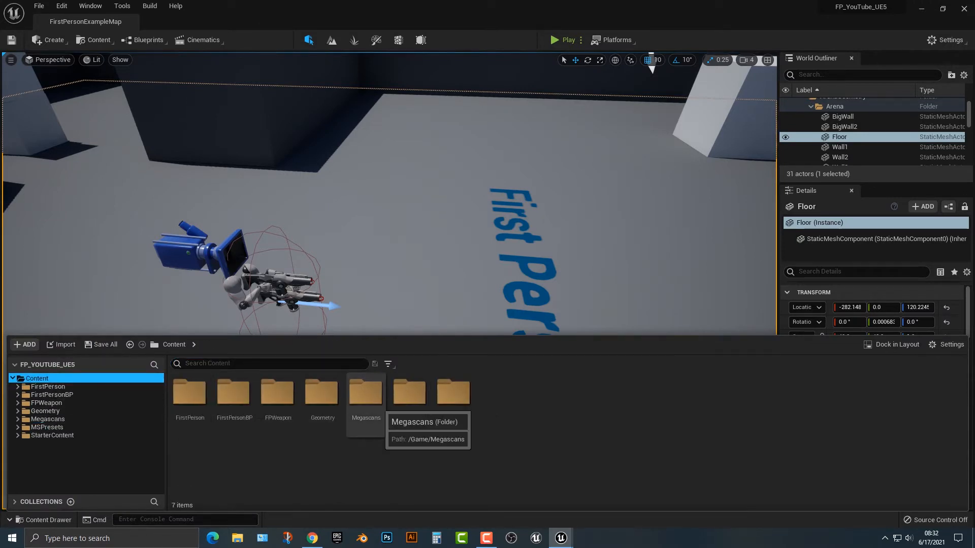
# - Place the three Rusted Metal Barrel static meshes from Megascans > 3D_Assets beside the text
pyautogui.doubleClick(366, 393)
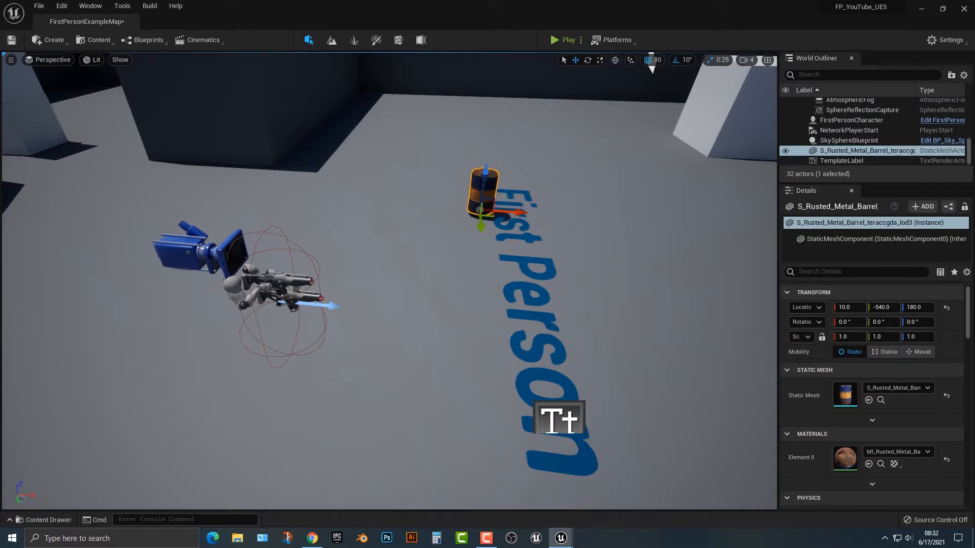
pyautogui.click(44, 520)
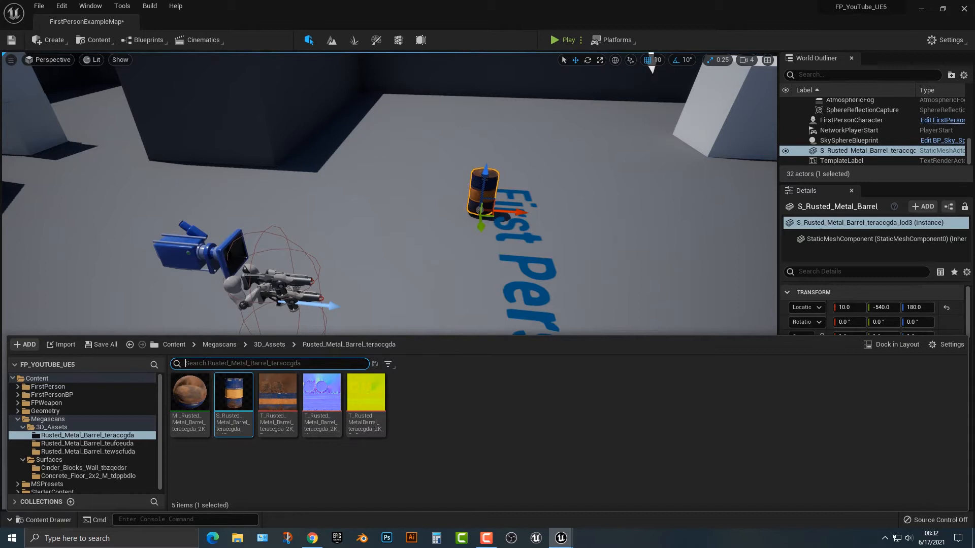
pyautogui.moveTo(233, 391)
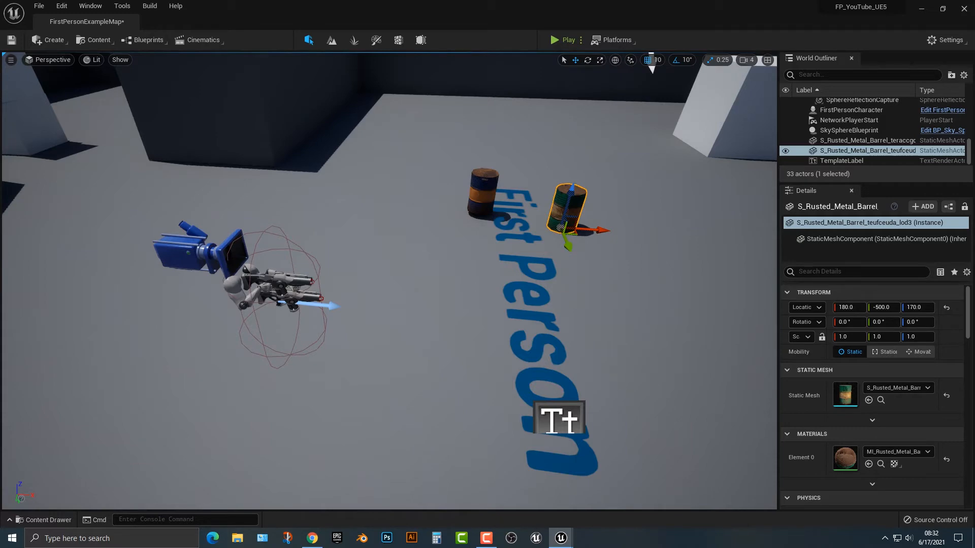
pyautogui.click(44, 520)
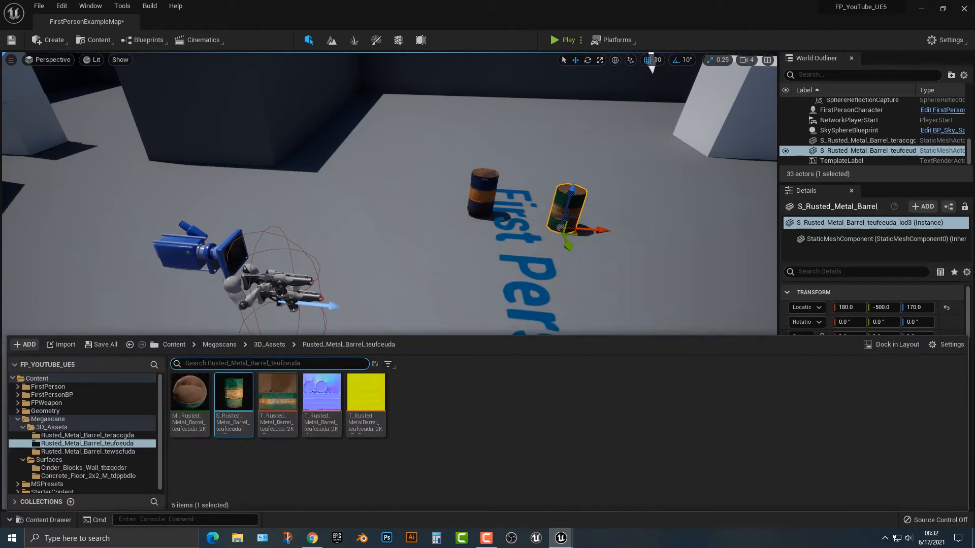
pyautogui.click(86, 452)
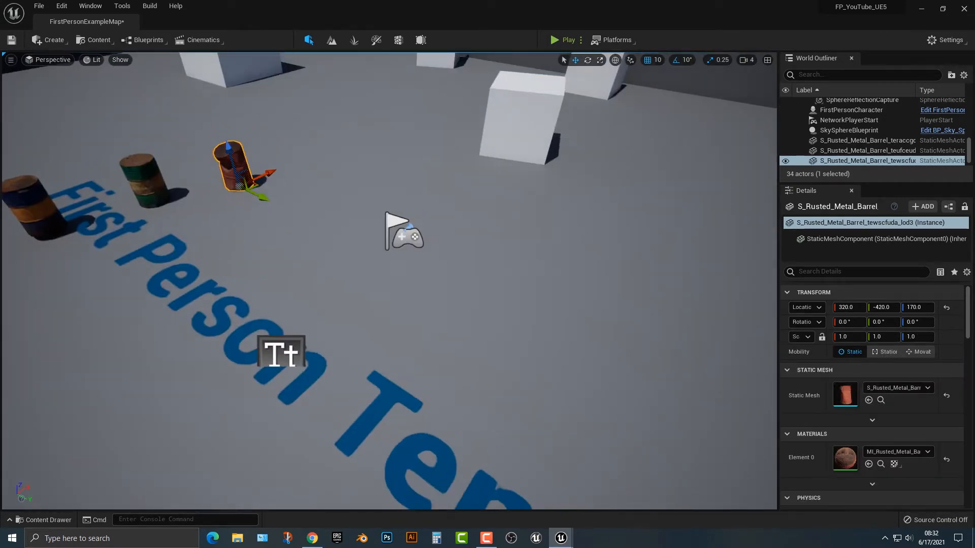
pyautogui.click(41, 520)
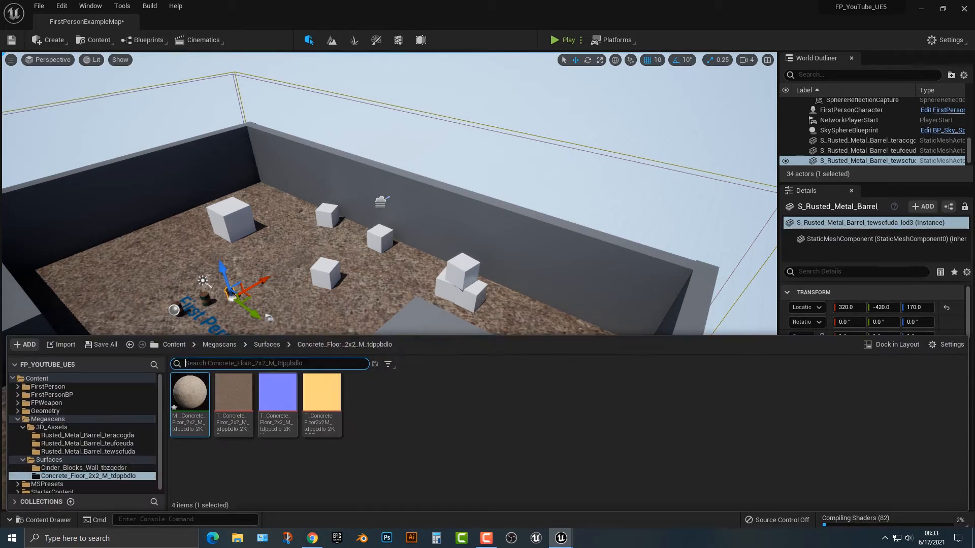
# - Apply the Concrete_Floor MI material to the arena floor from the Content Drawer
pyautogui.click(84, 468)
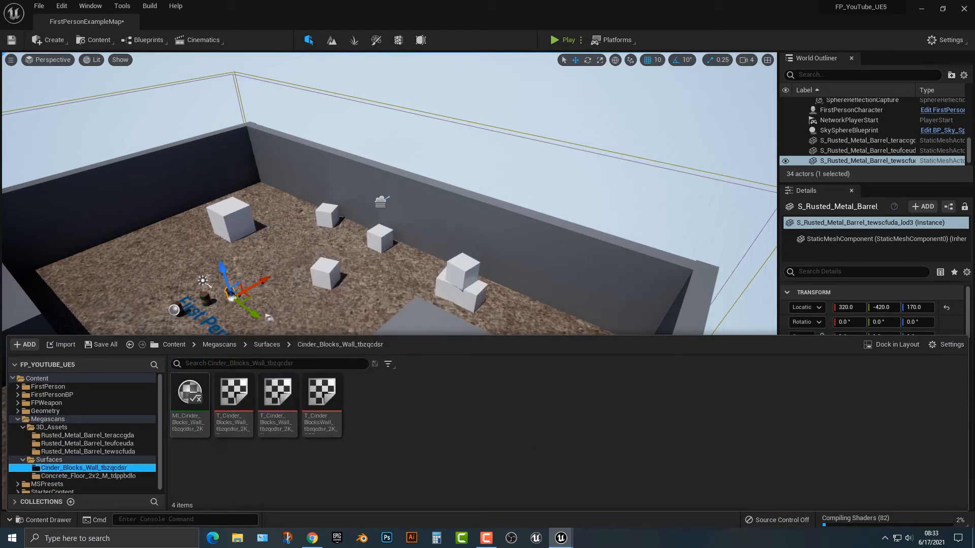
pyautogui.click(189, 395)
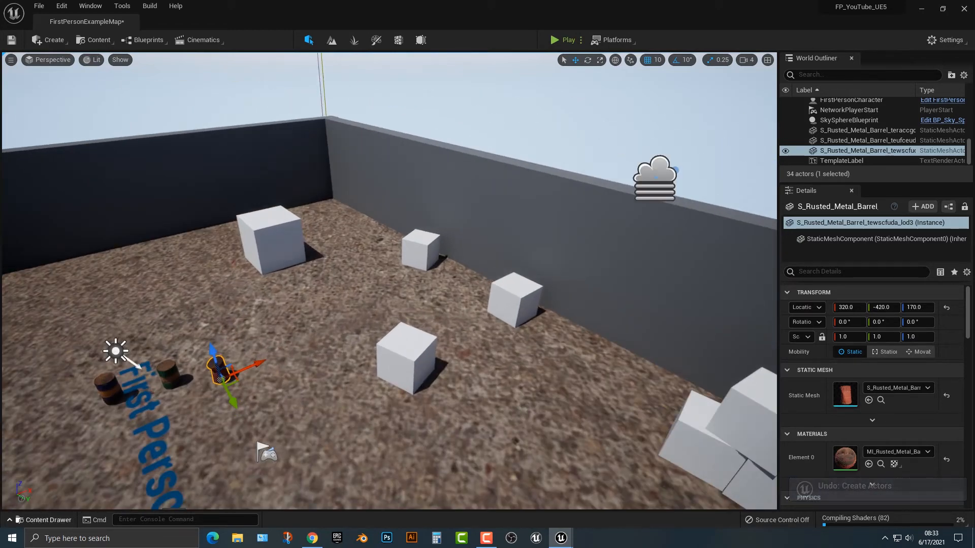
# - Clear the search filter and drag the Cinder_Blocks_Wall material onto a large cube
pyautogui.click(44, 520)
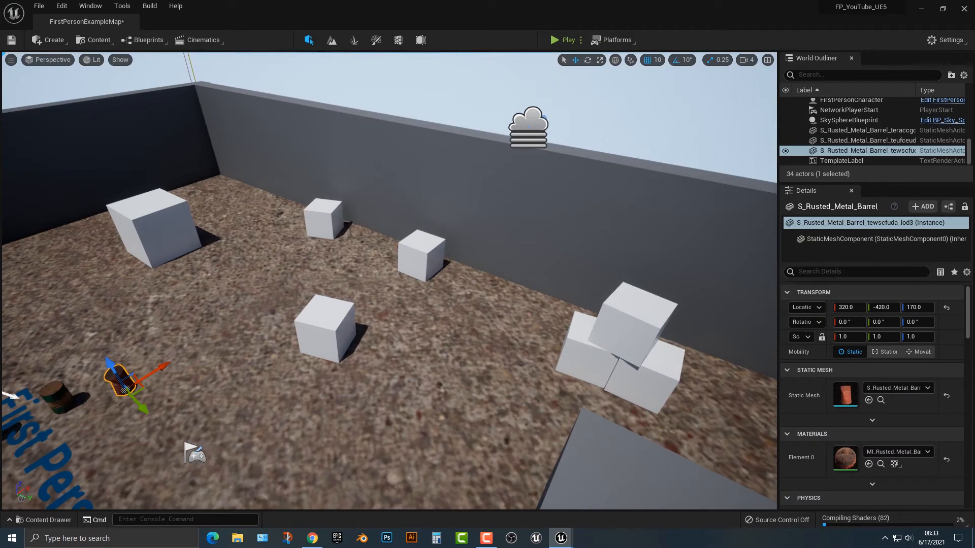
pyautogui.click(45, 519)
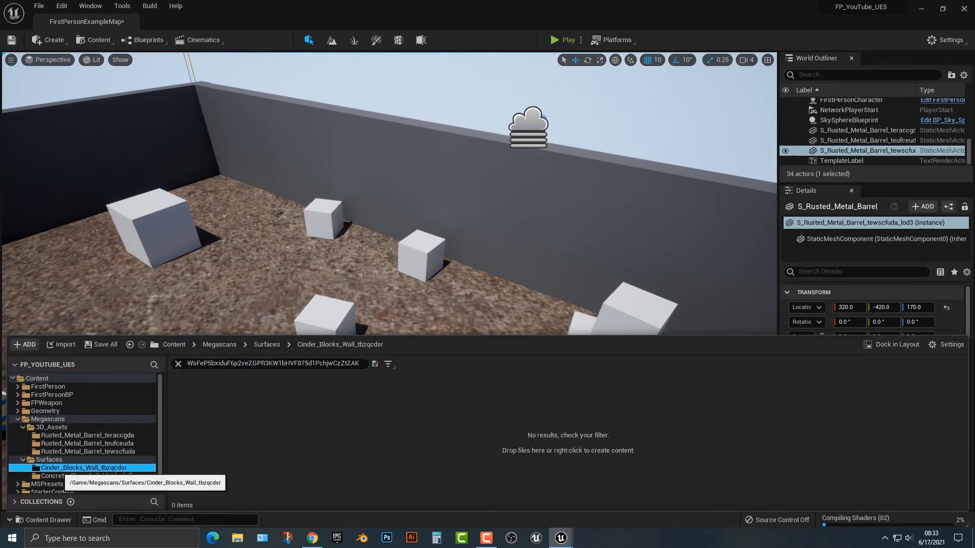
pyautogui.click(47, 484)
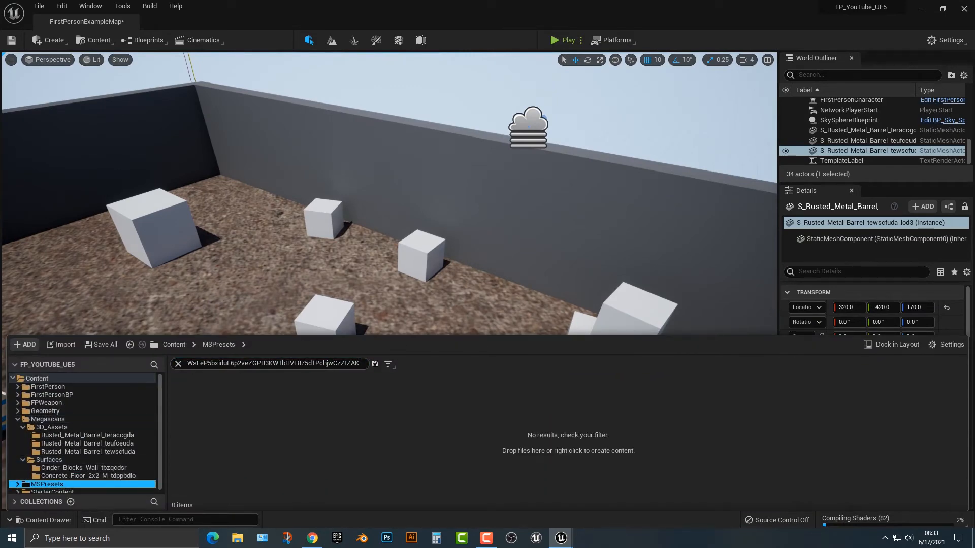
pyautogui.click(84, 468)
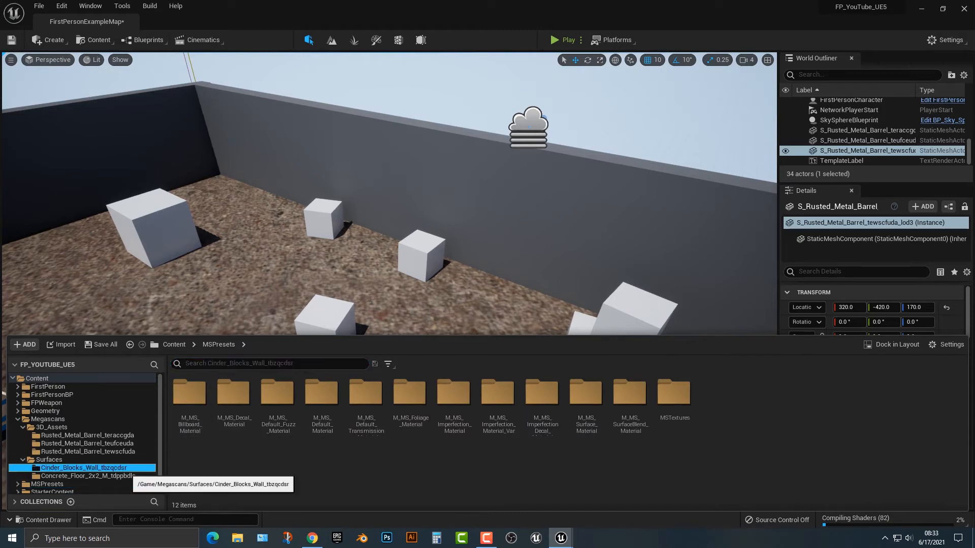
pyautogui.doubleClick(84, 468)
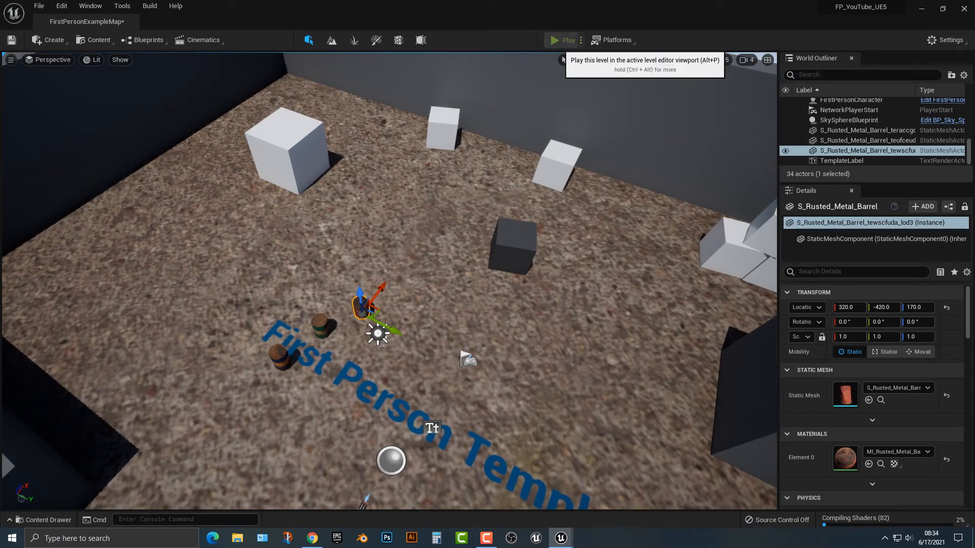
pyautogui.click(564, 40)
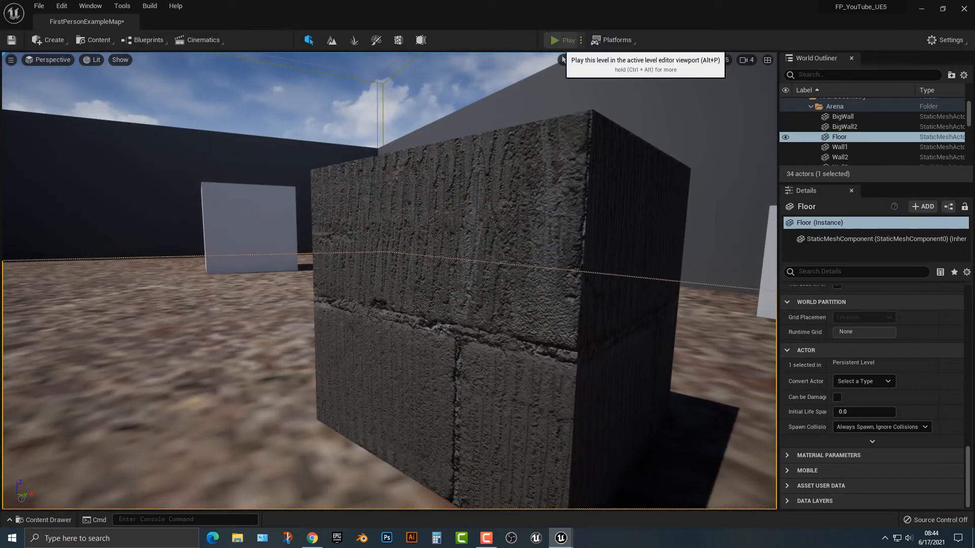
# - Apply the Cinder Blocks Wall material to the small cube beside the barrel
pyautogui.click(552, 40)
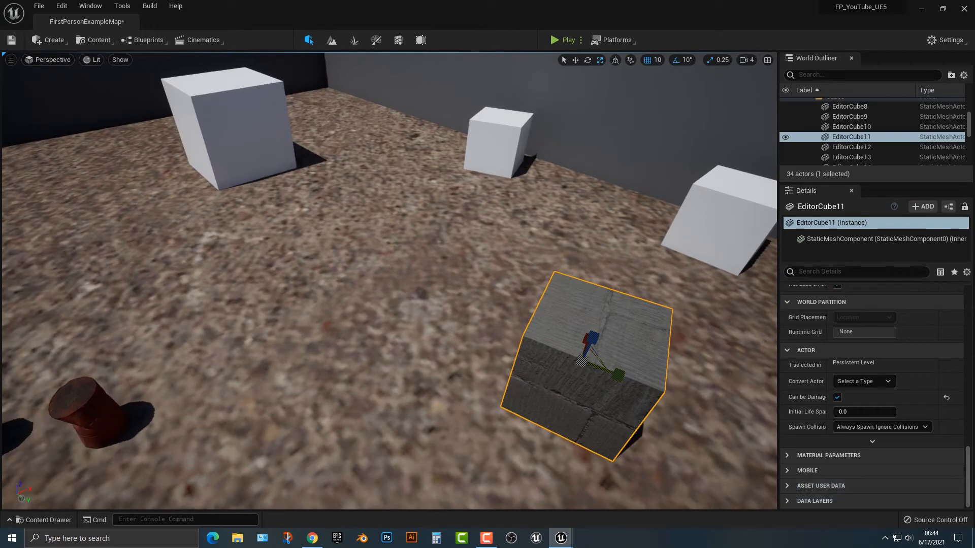
pyautogui.click(45, 520)
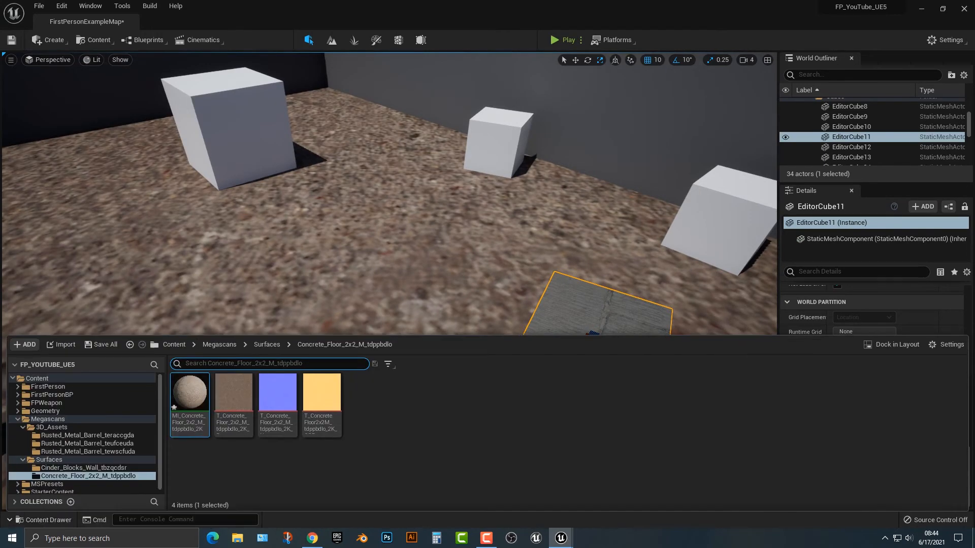